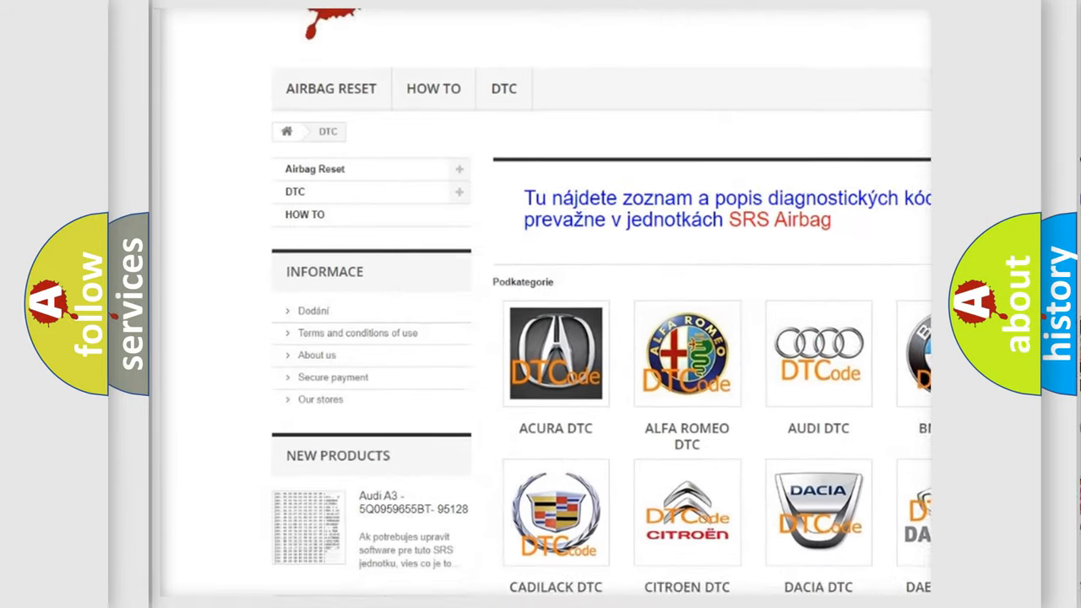
pyautogui.scroll(-3)
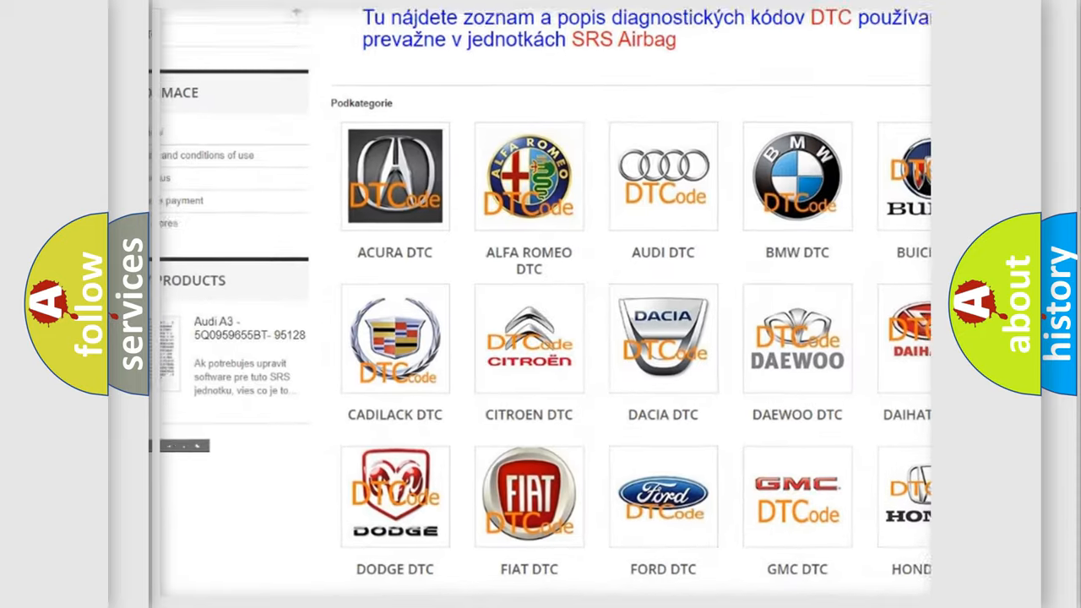